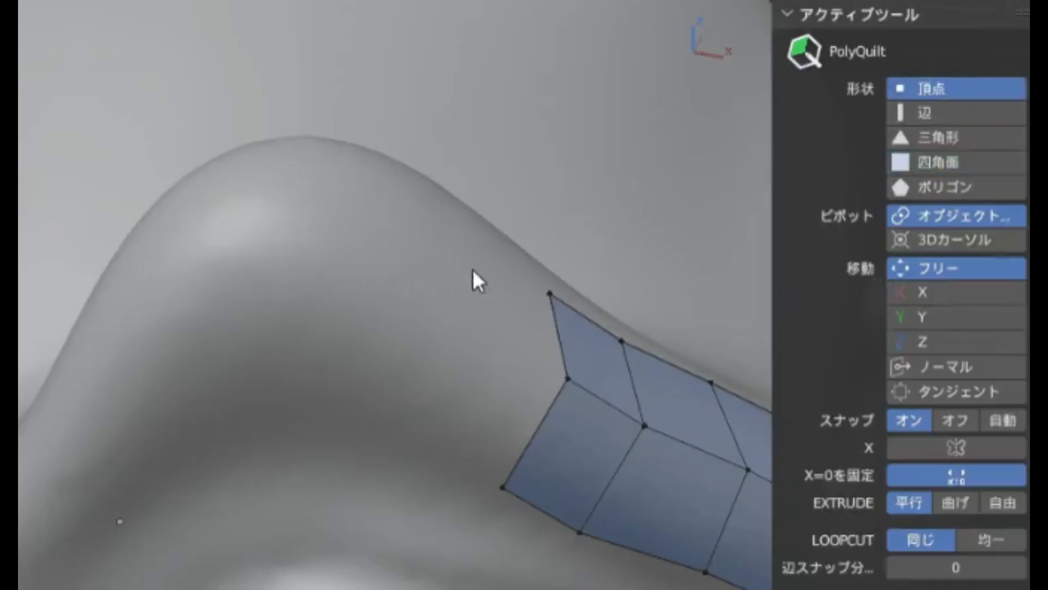
Place PolyQuilt quad patches over the cat head's cheeks
click(266, 421)
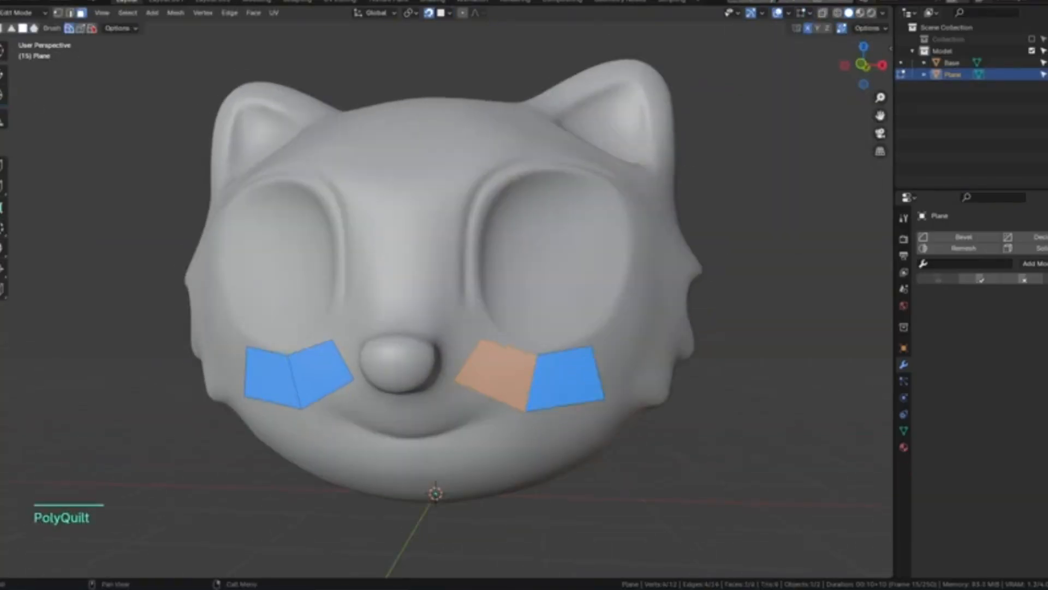
key(q)
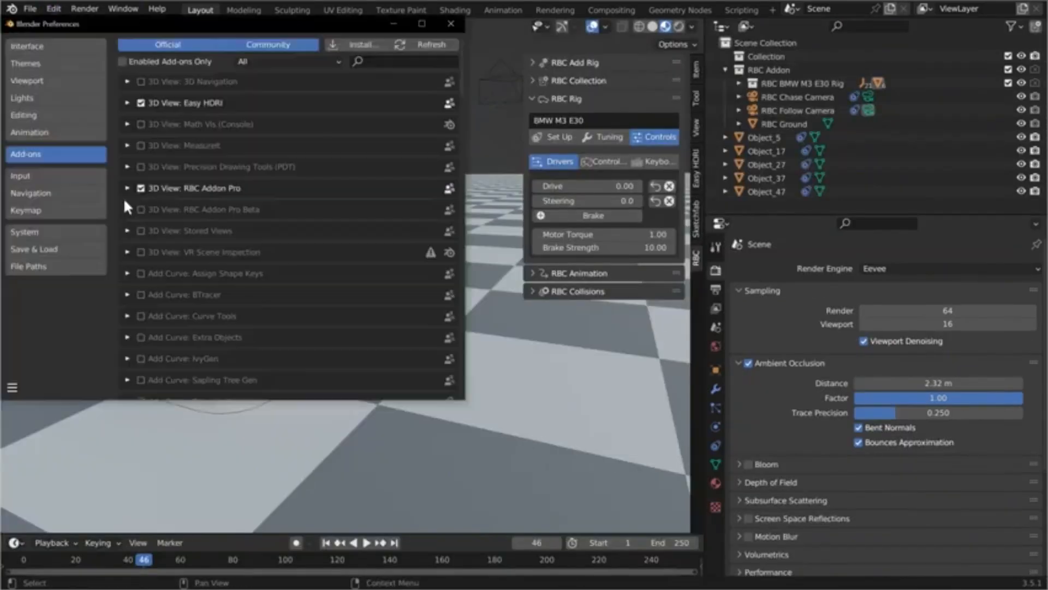
Keyframe the BMW's Speed value and run the km/h speedometer display
click(450, 24)
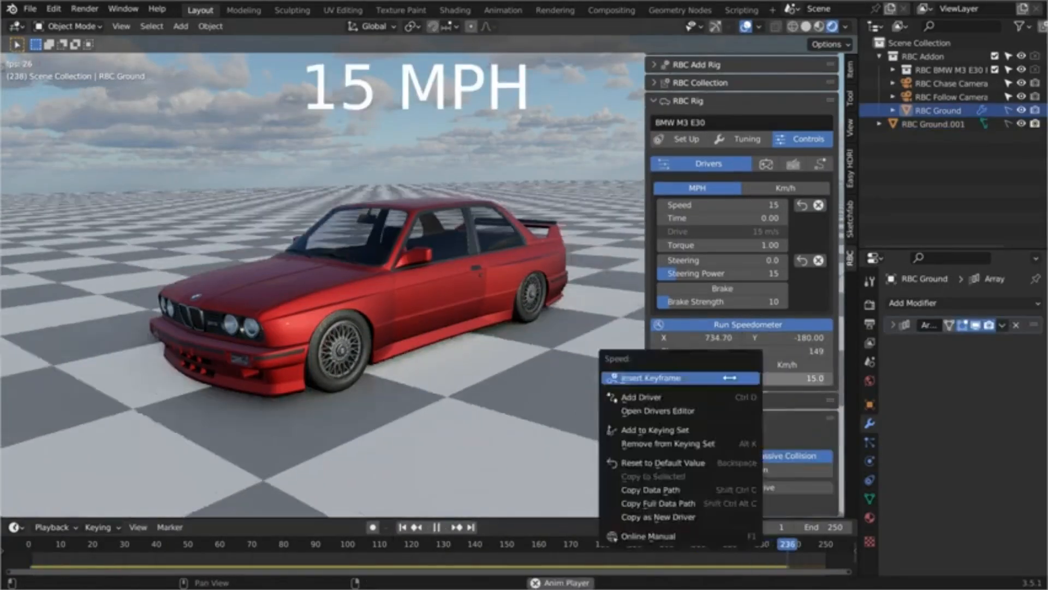
click(786, 268)
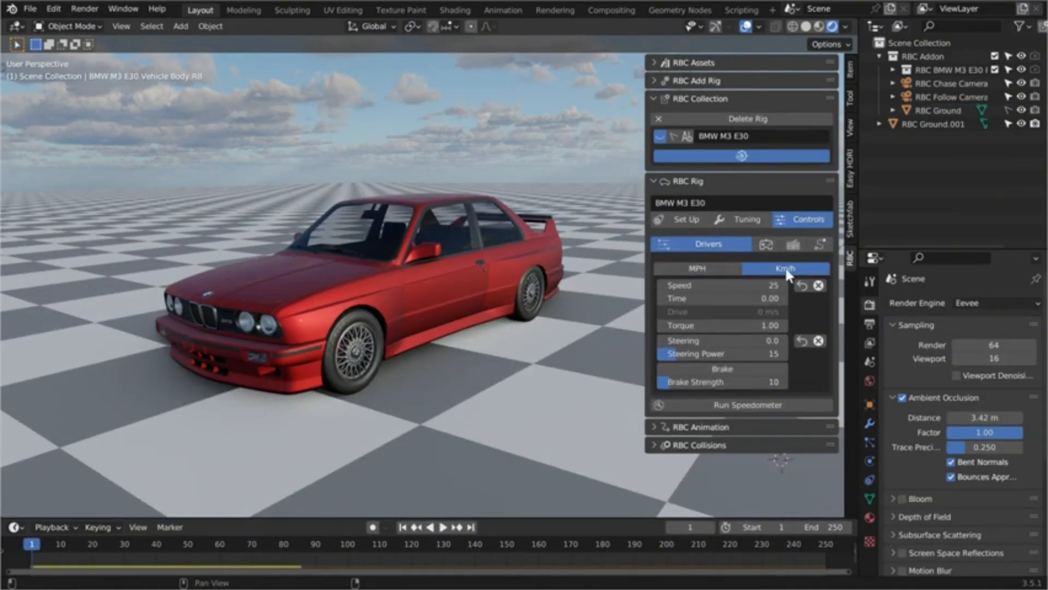
click(740, 404)
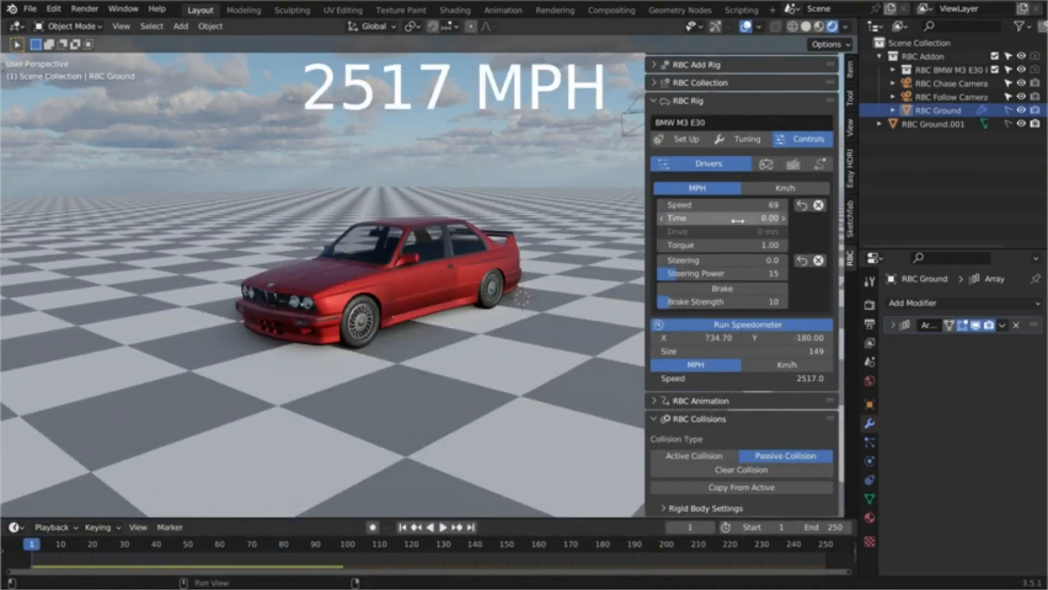
click(438, 500)
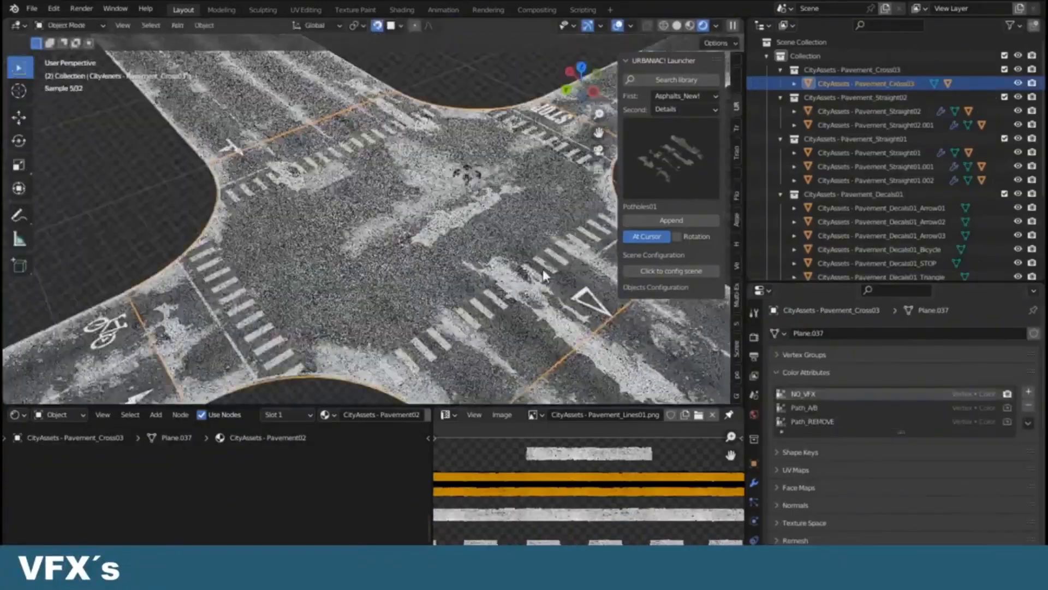
Append the pavement and crosswalk decal assets from the URBANIAC Launcher
click(682, 109)
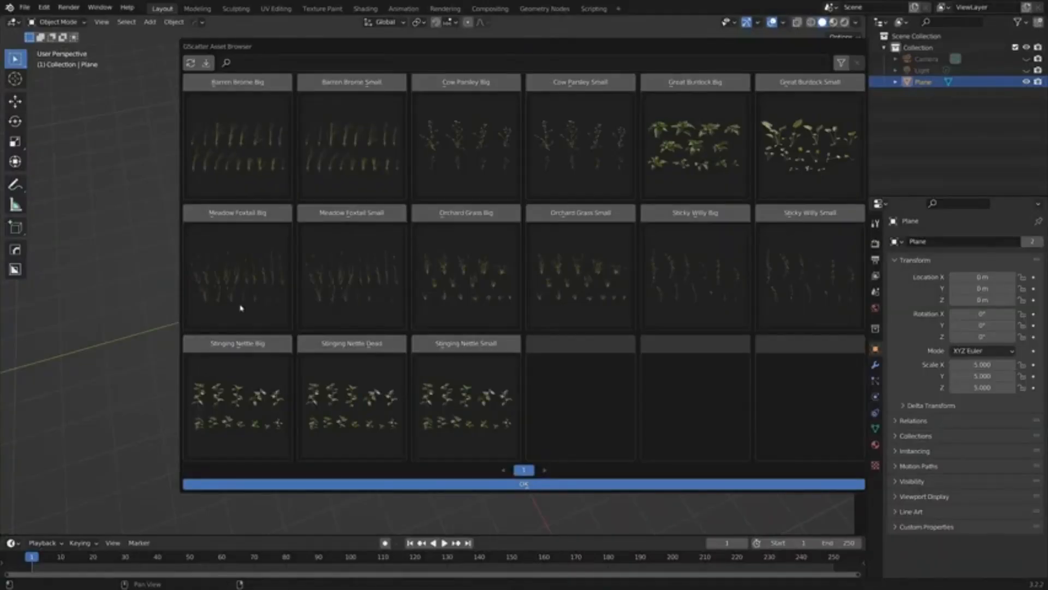
Install the .gscatter plant asset packs in the GScatter Asset Browser
click(524, 483)
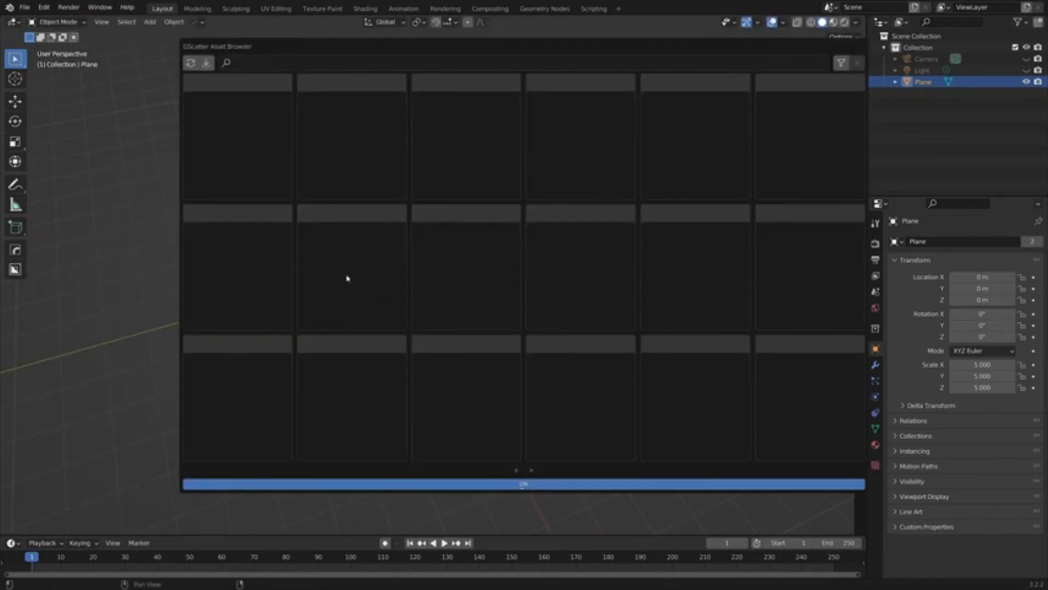
click(524, 483)
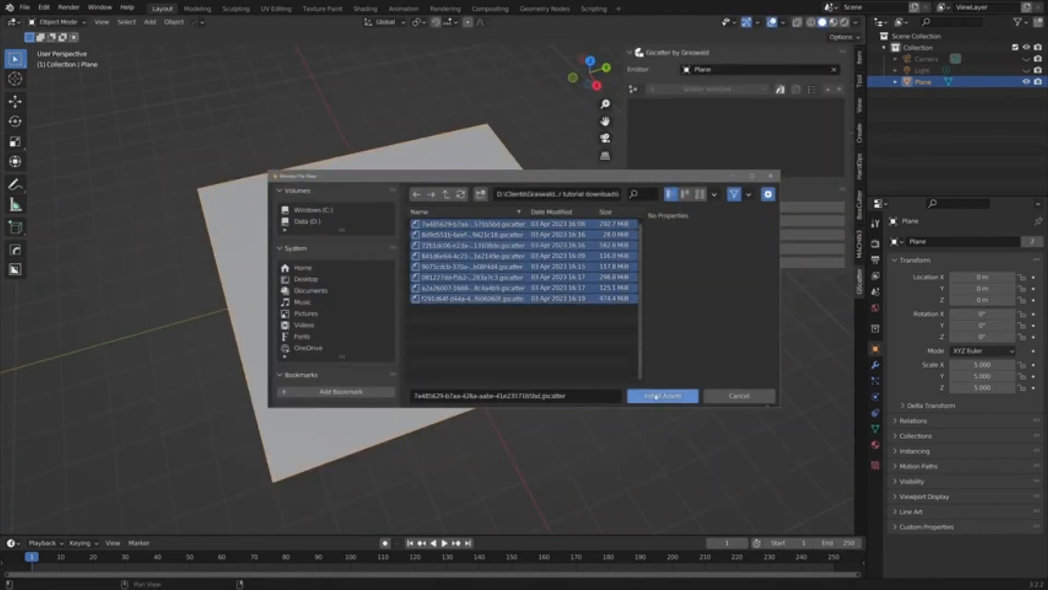
click(662, 395)
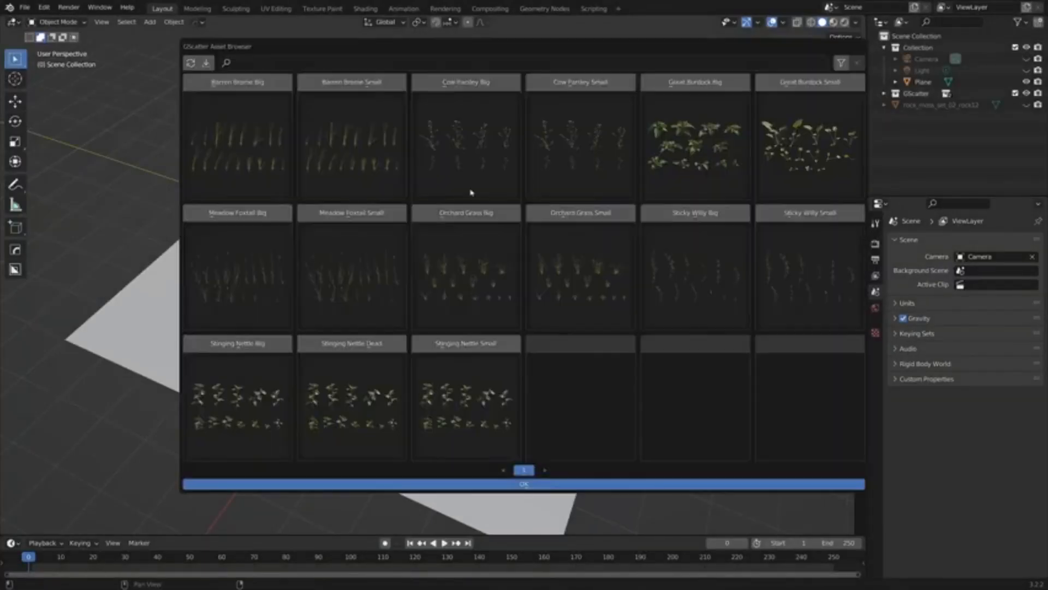
Add Sticky Willy to the scene and scatter it over the plane
click(465, 342)
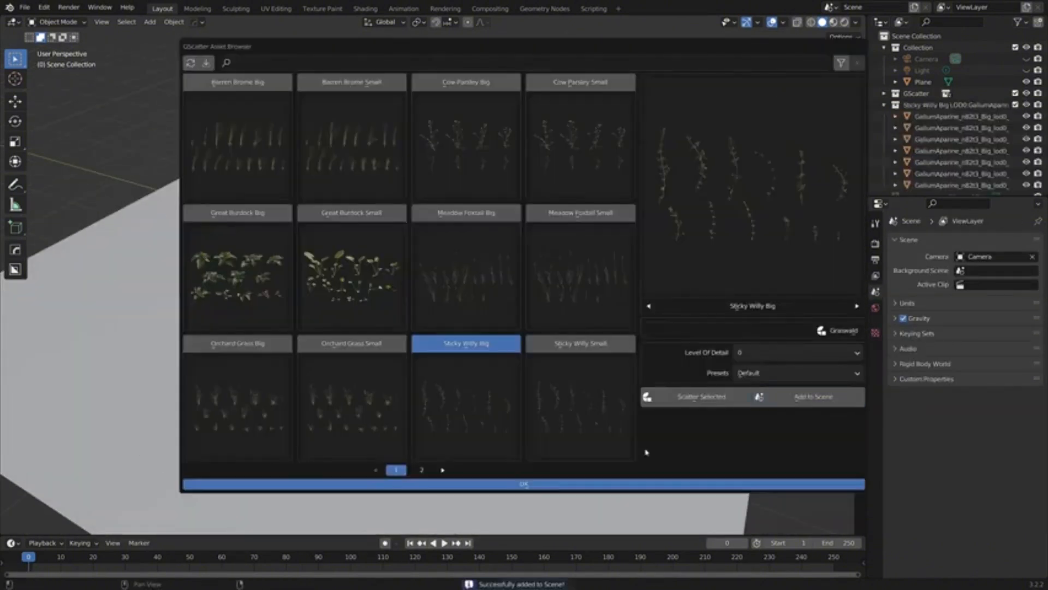
click(796, 352)
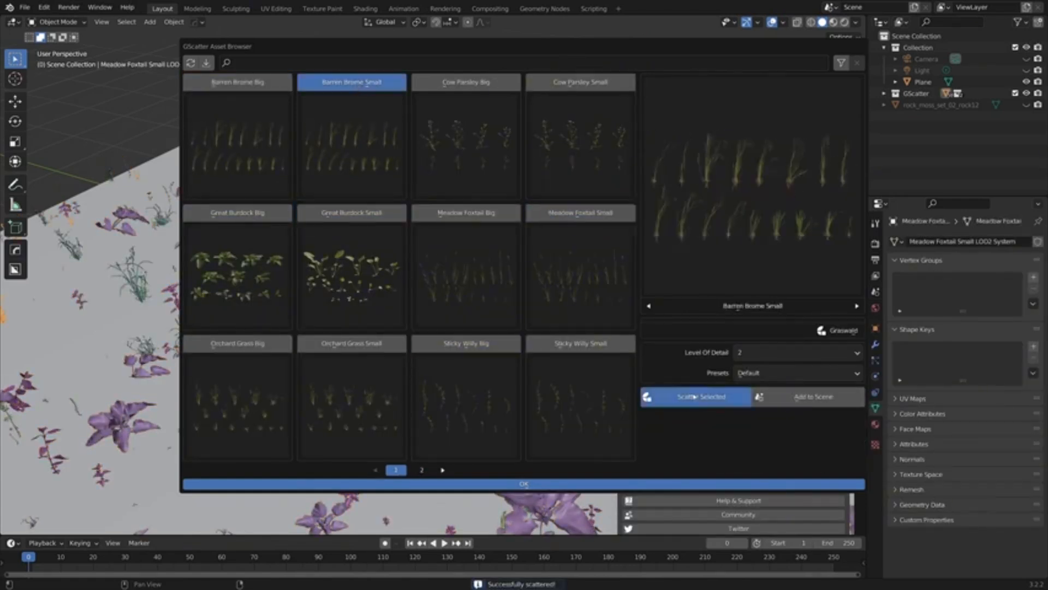
click(524, 483)
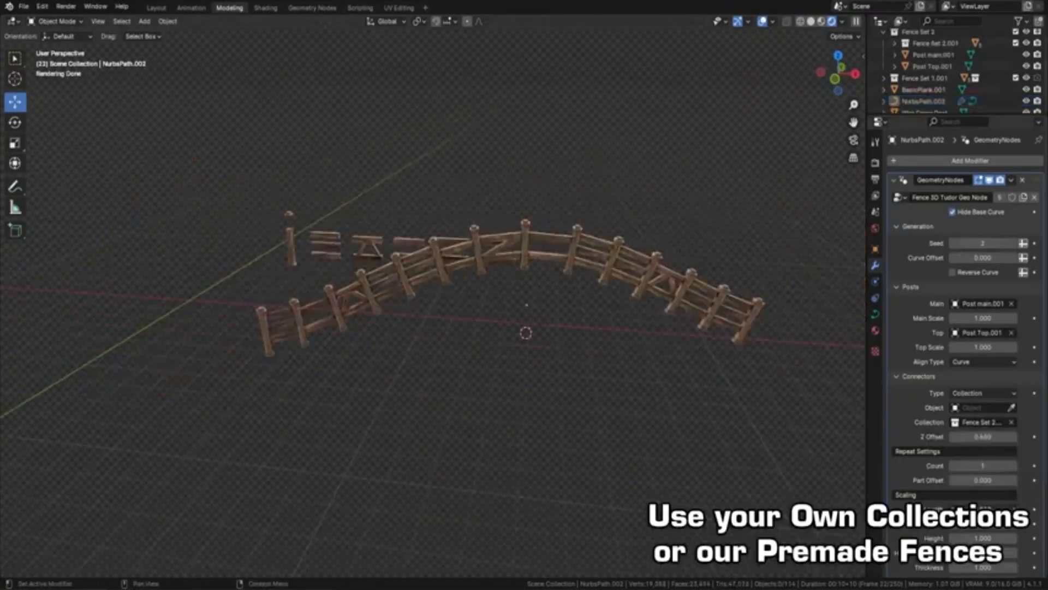
Assign the Fence 3D Tudor or CurveBridge node group to the path's Geometry Nodes modifier
click(967, 160)
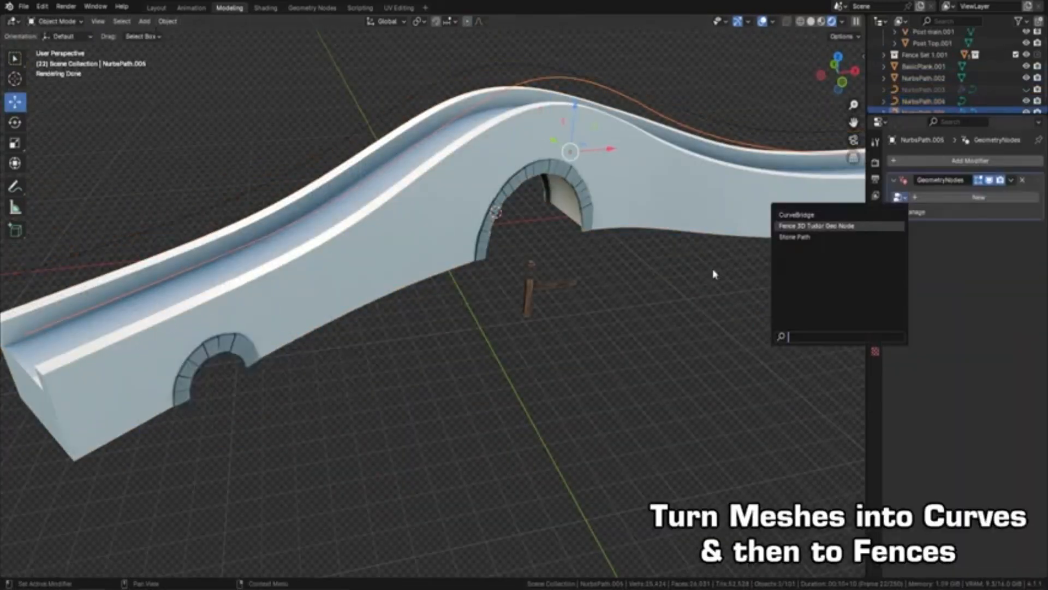
click(816, 225)
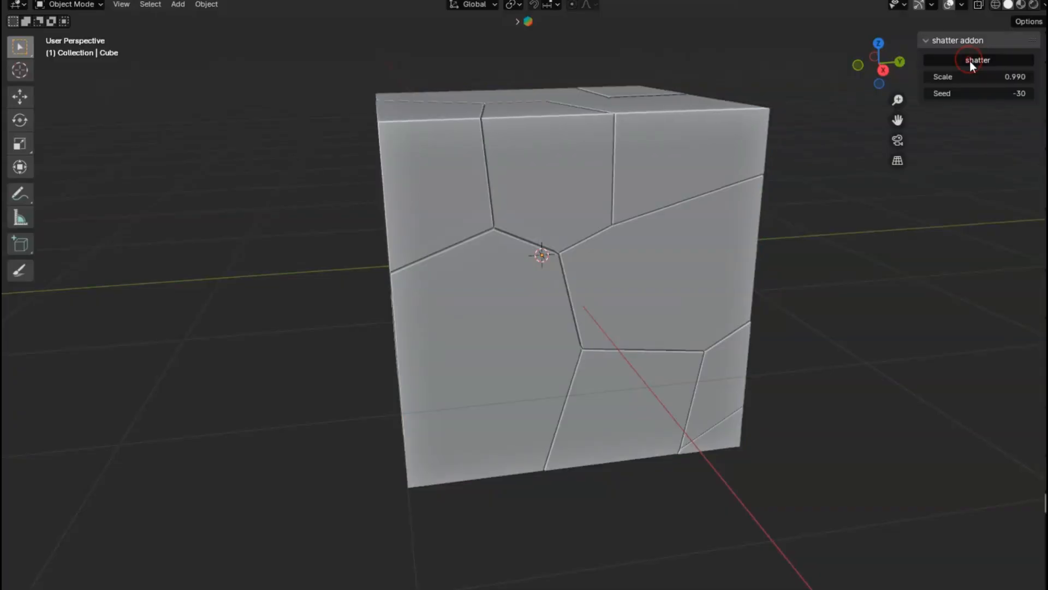
Set the shatter Scale to 0.890 and Seed to 43
drag(943, 77, 989, 76)
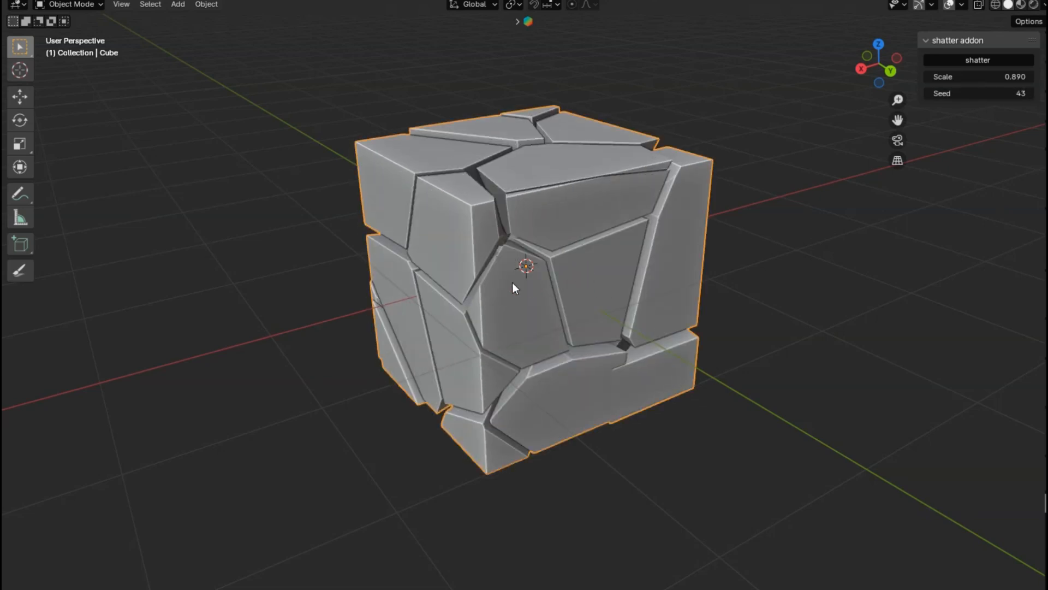
Push a top fragment of the shattered cube outward along its normal in Edit Mode
key(Tab)
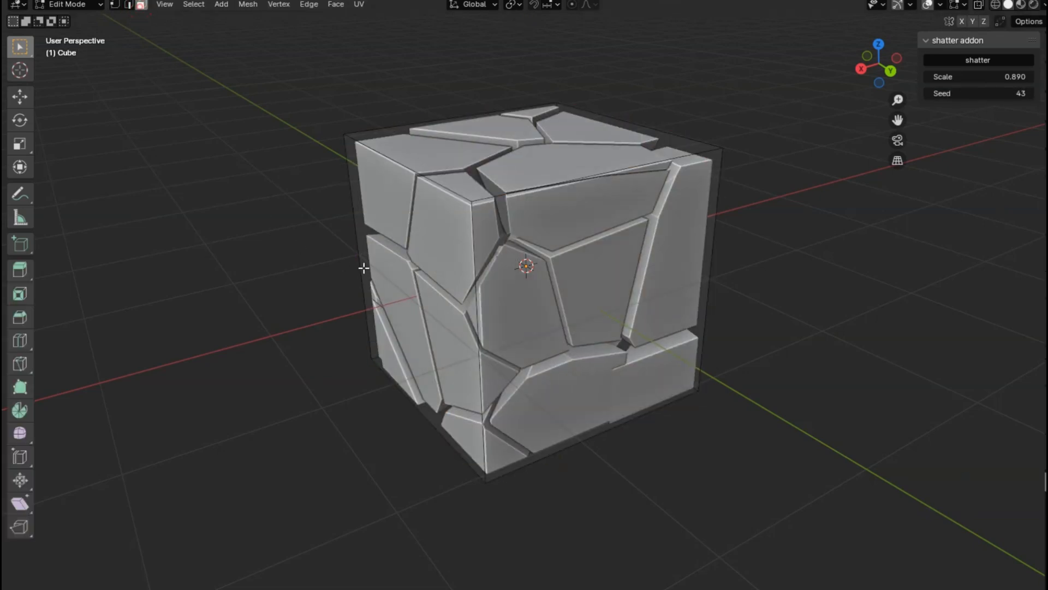
drag(363, 268, 256, 339)
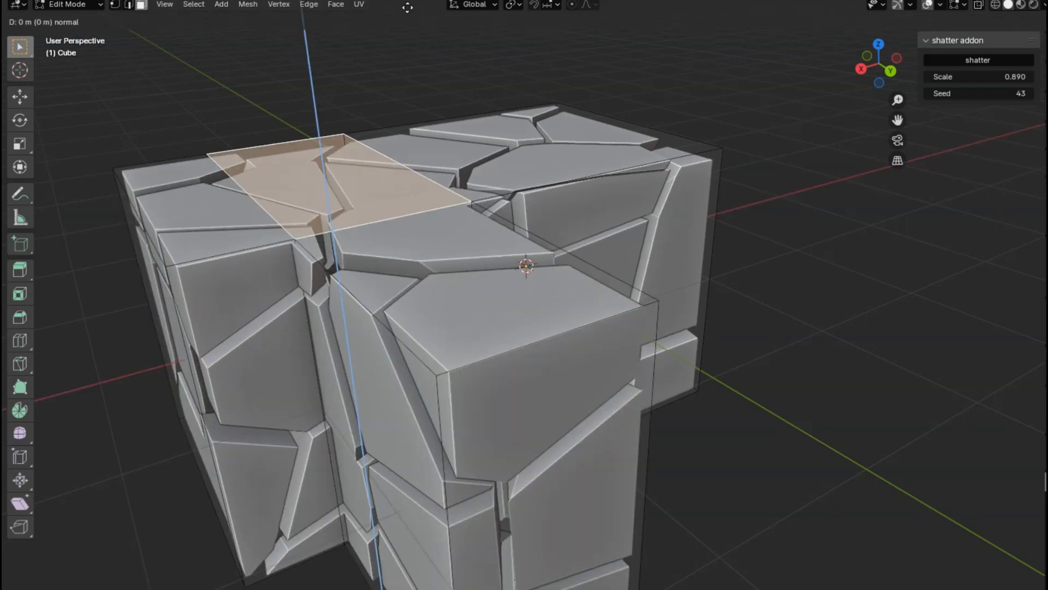
key(Tab)
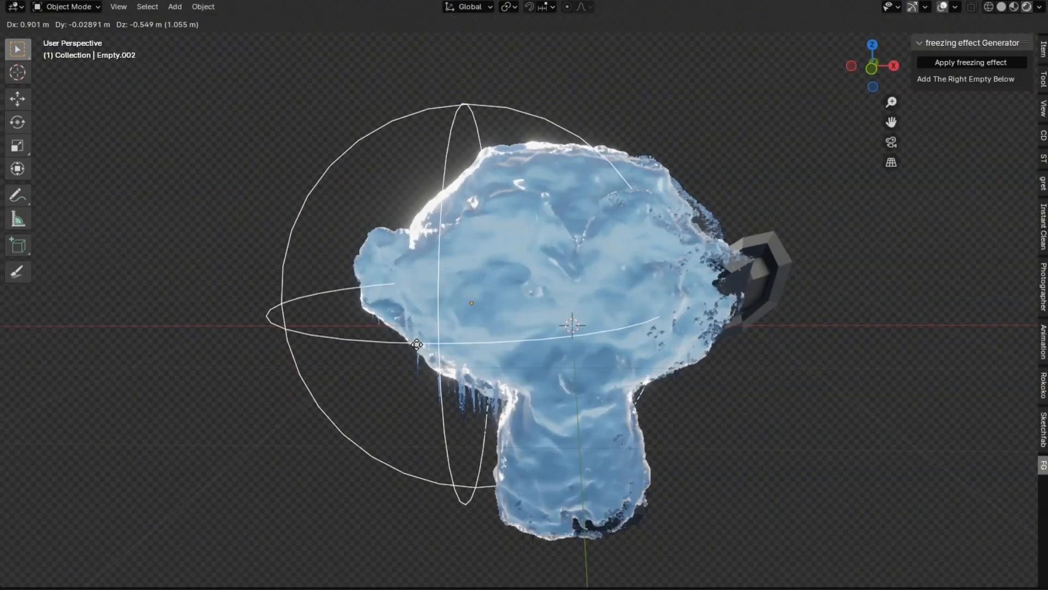
Move Empty.002 around Suzanne, then select Suzanne to view freezing settings
drag(416, 345, 272, 170)
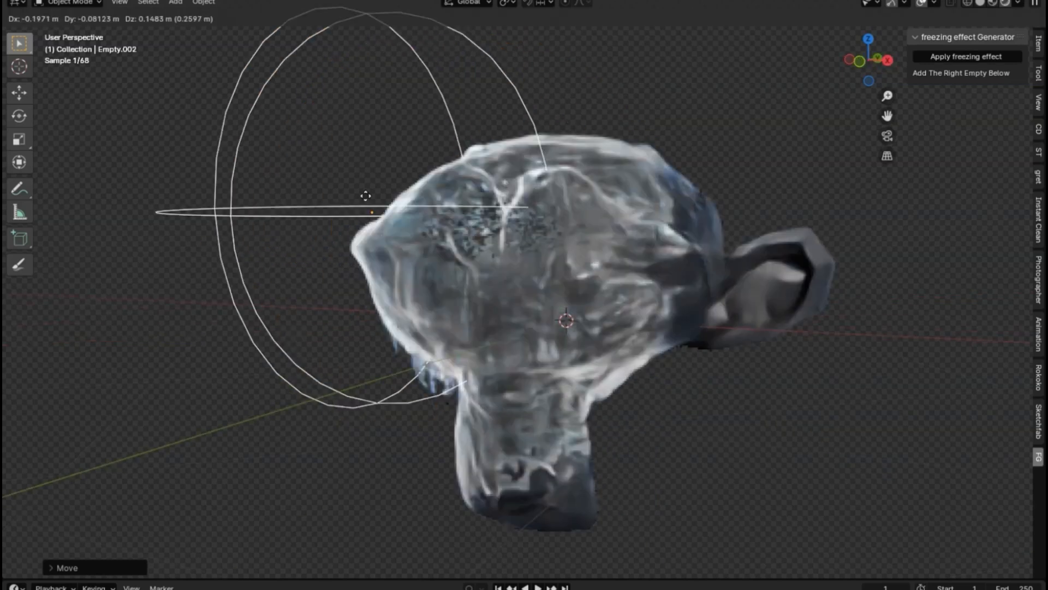
click(966, 107)
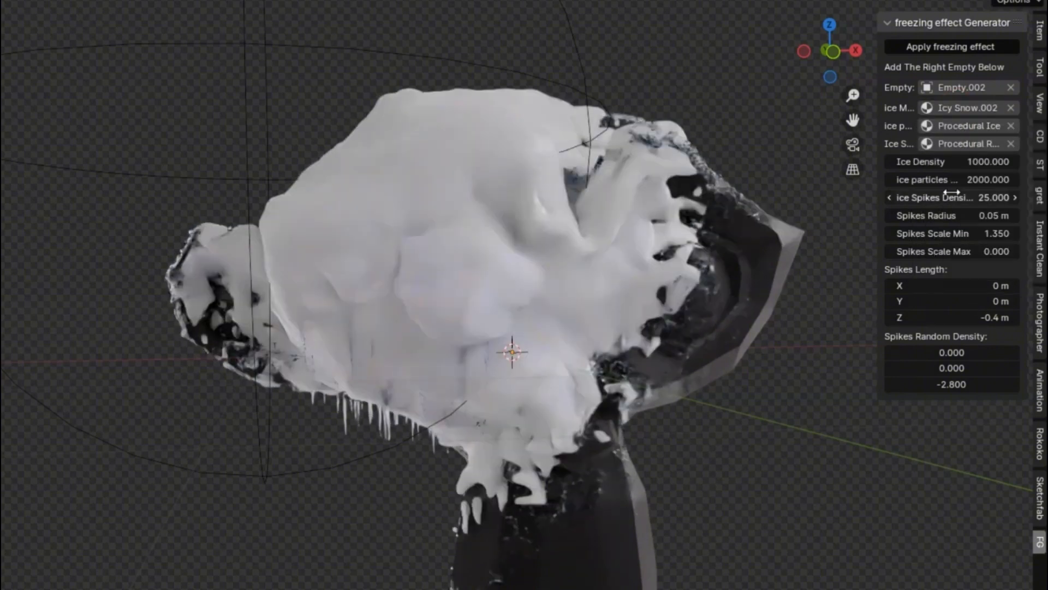
Try Snow.001, then set the ice material to glass
click(967, 107)
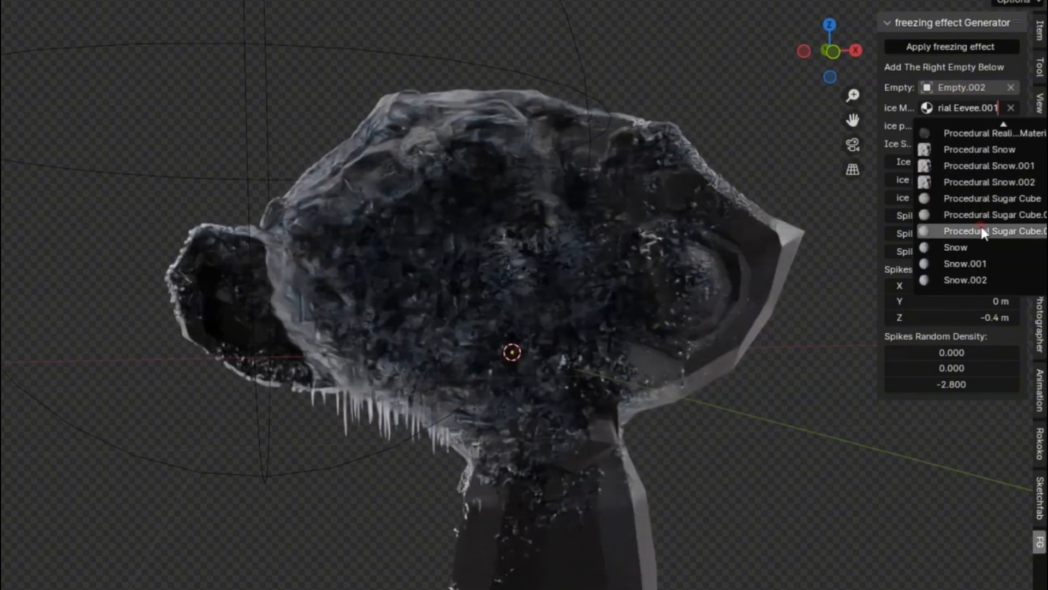
click(965, 263)
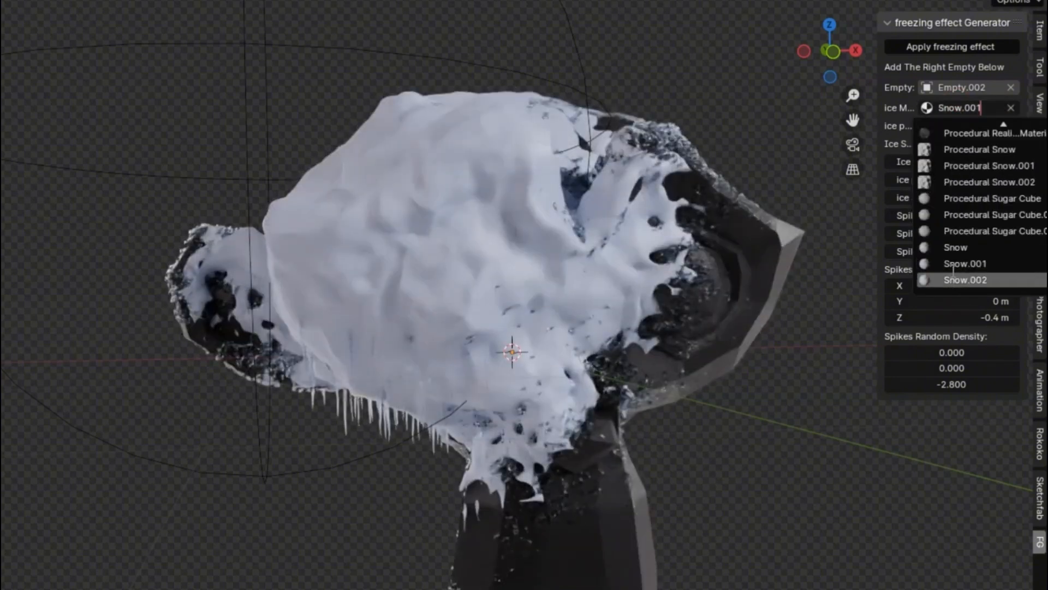
click(958, 111)
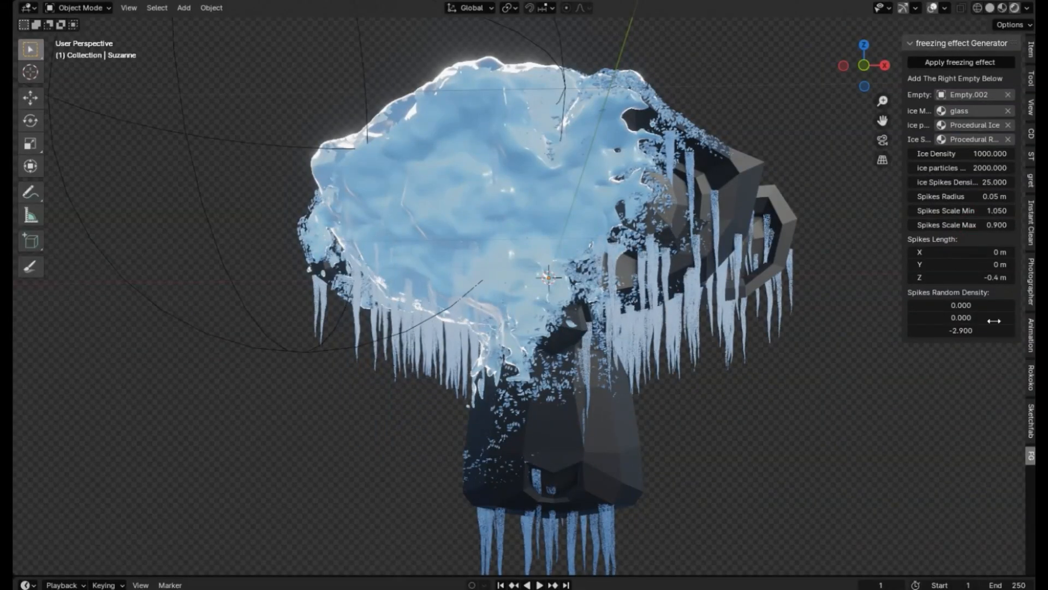
Drag Empty.002 to a new position so ice covers more of the head
drag(548, 278, 203, 167)
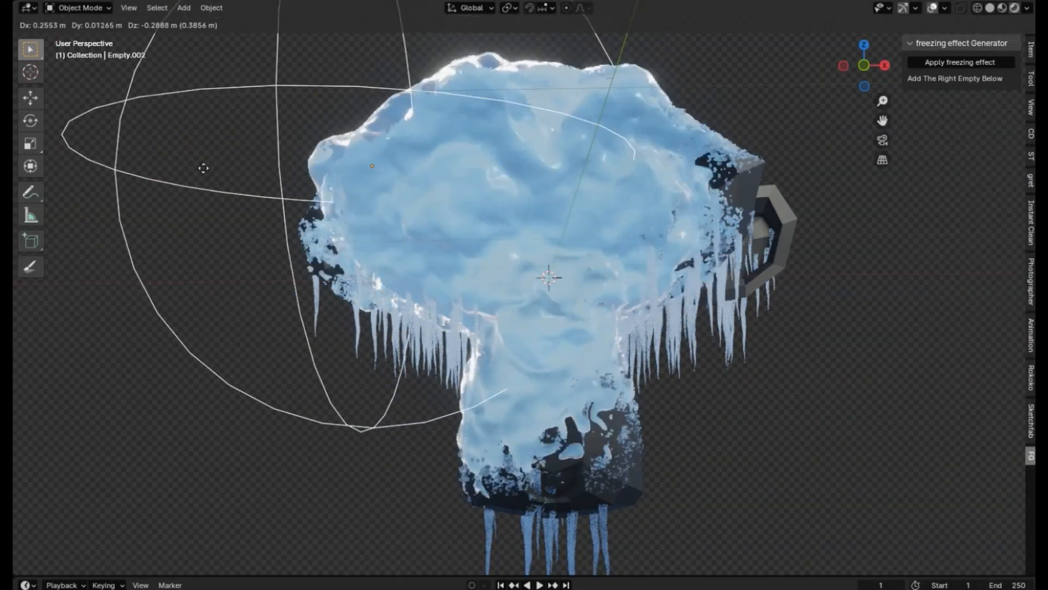
click(960, 61)
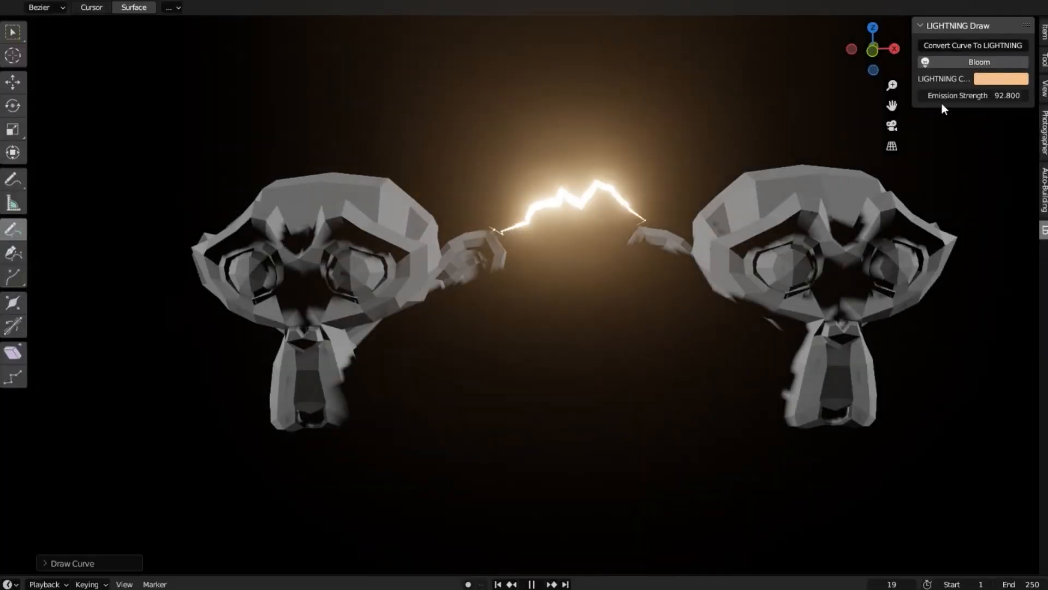
Shift the lightning curves' glow colour from yellow to green on the colour wheel
click(1000, 79)
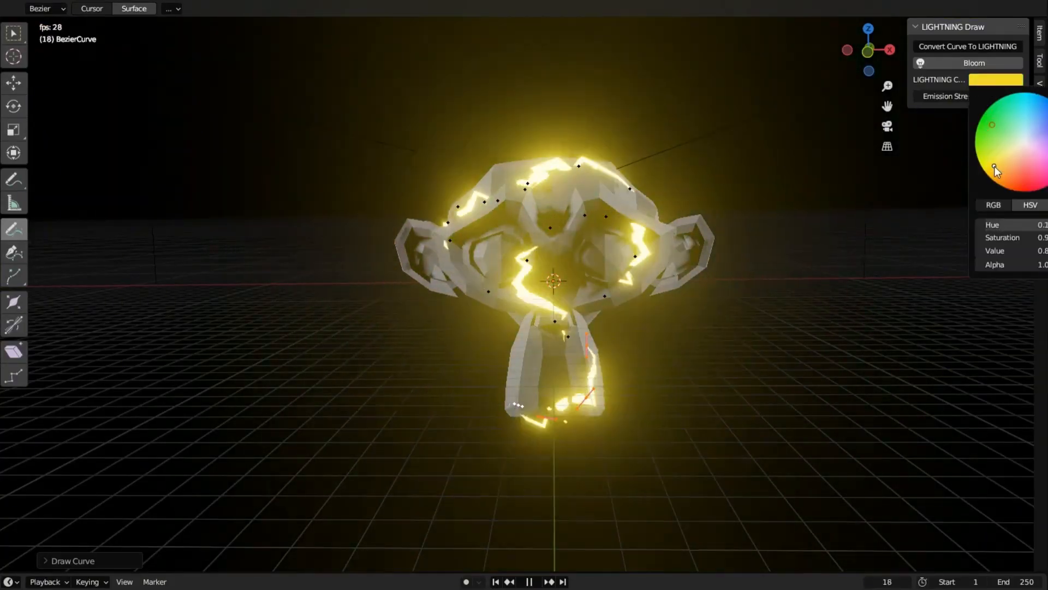
drag(995, 170, 986, 134)
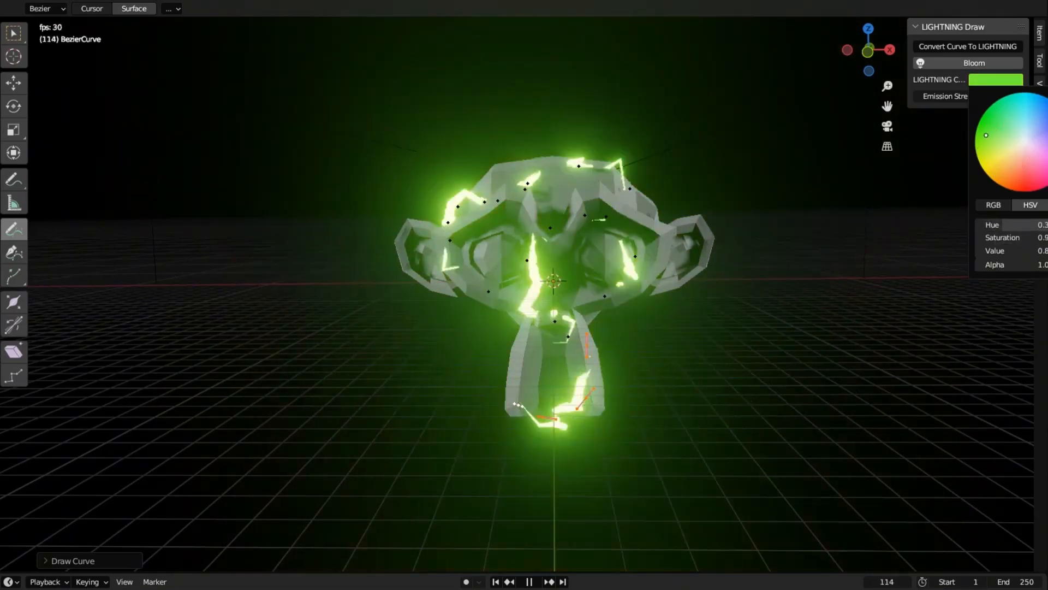